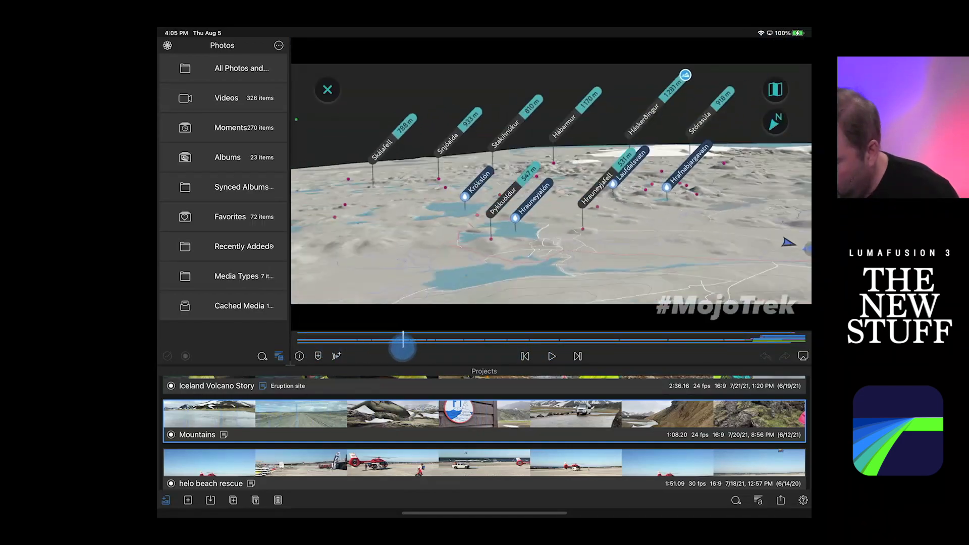
Export the Tent project archive with Full Original Media, about 432 MB, for sharing.
drag(403, 339, 477, 339)
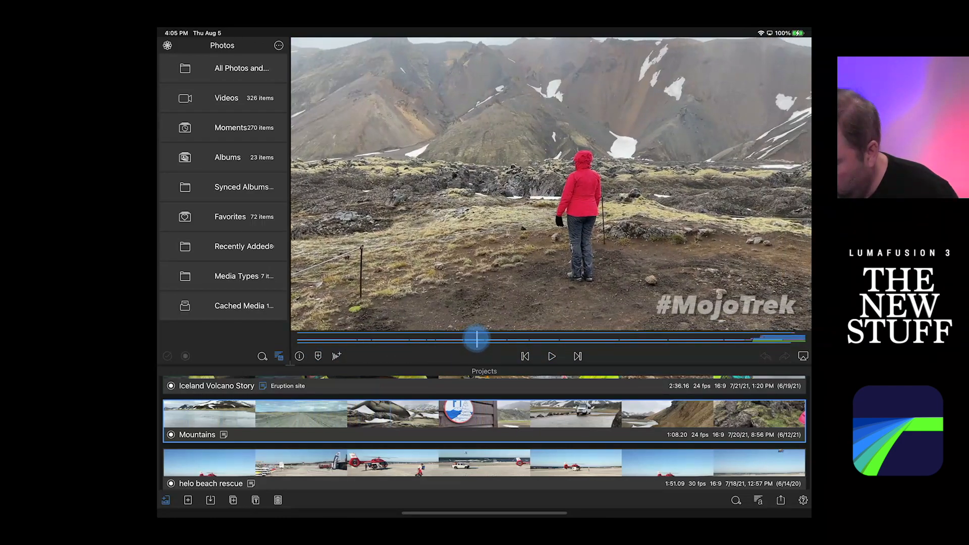
drag(476, 338, 541, 339)
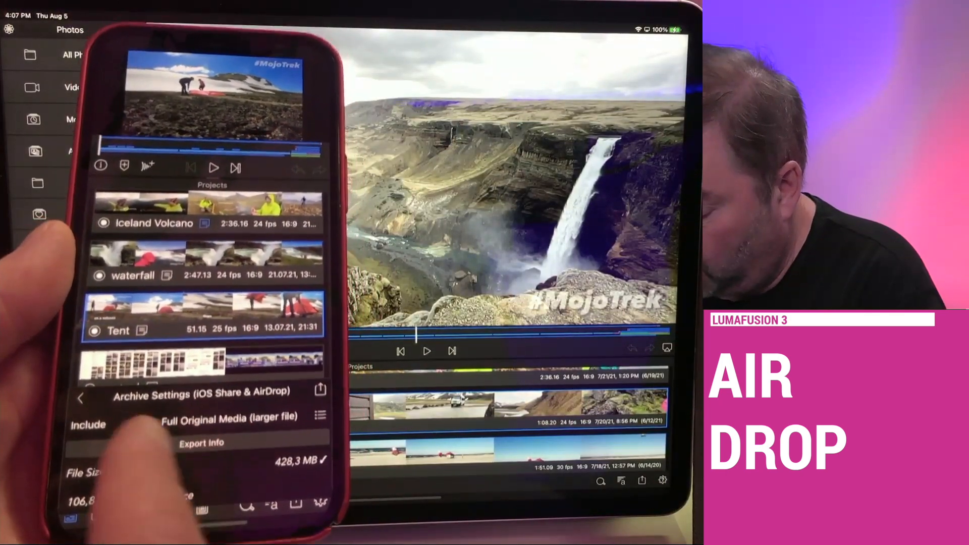
click(225, 418)
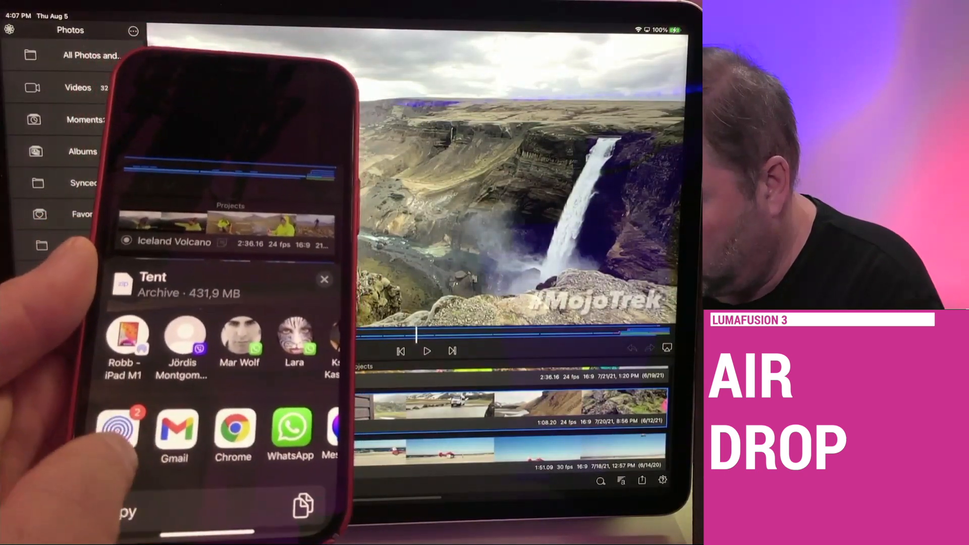
AirDrop the Tent archive from the phone to the iPad.
click(117, 428)
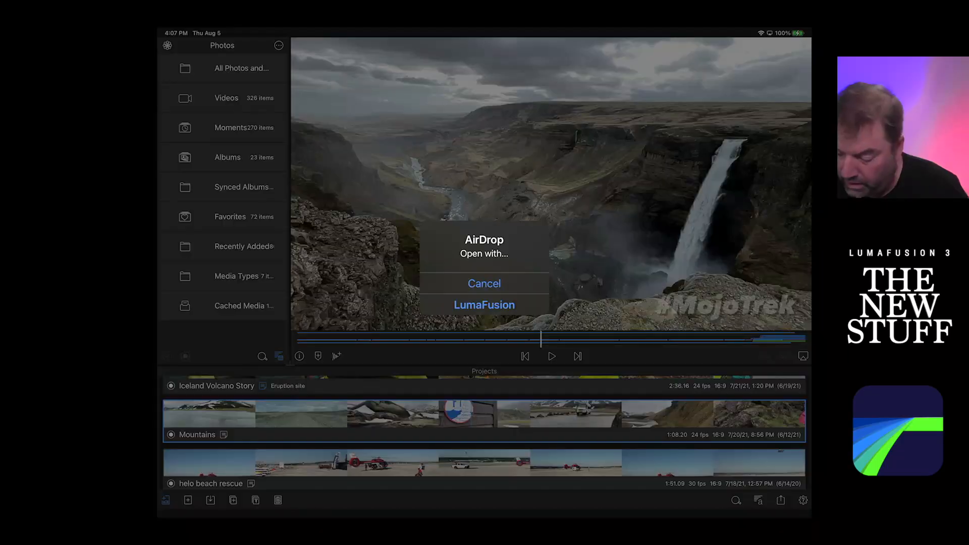
Open the received Tent archive in LumaFusion and play the timeline with captions.
click(484, 305)
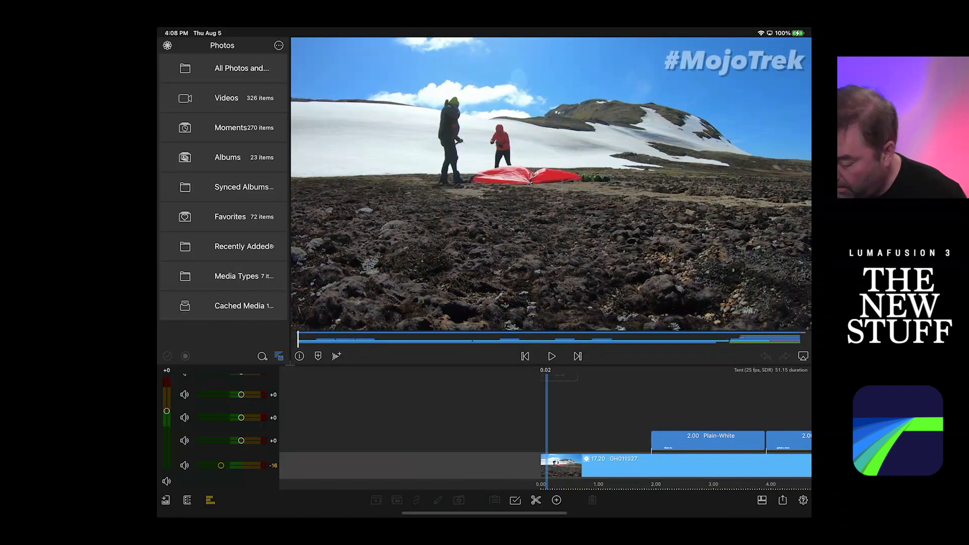
click(551, 356)
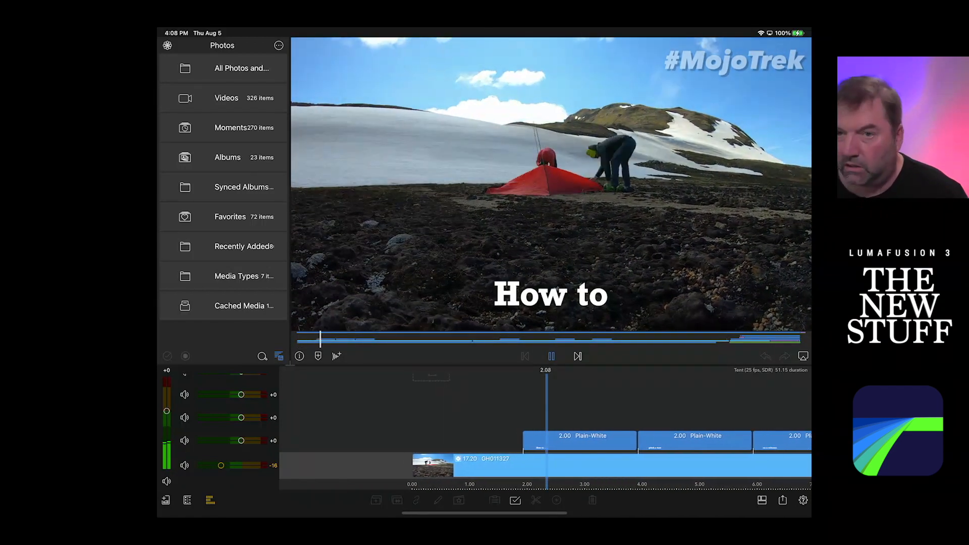
click(550, 355)
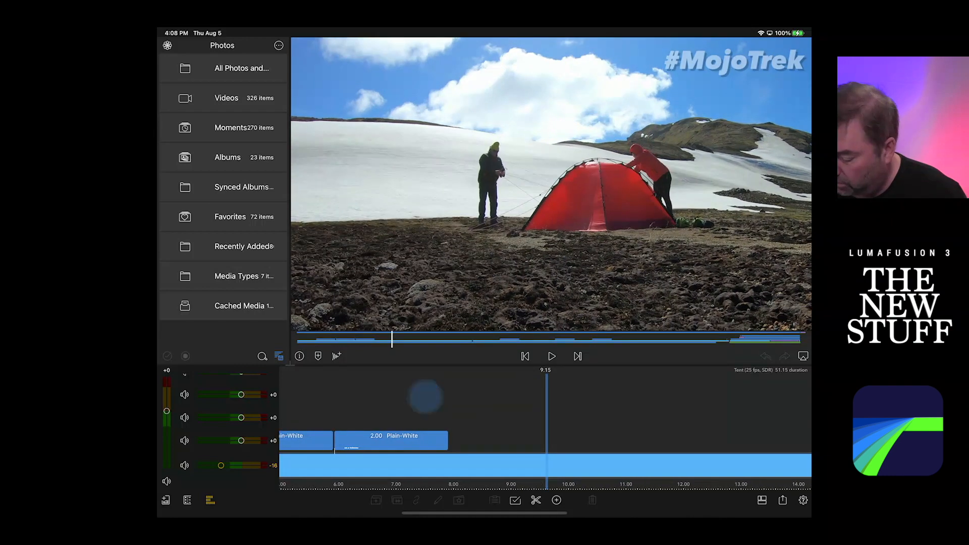
click(550, 356)
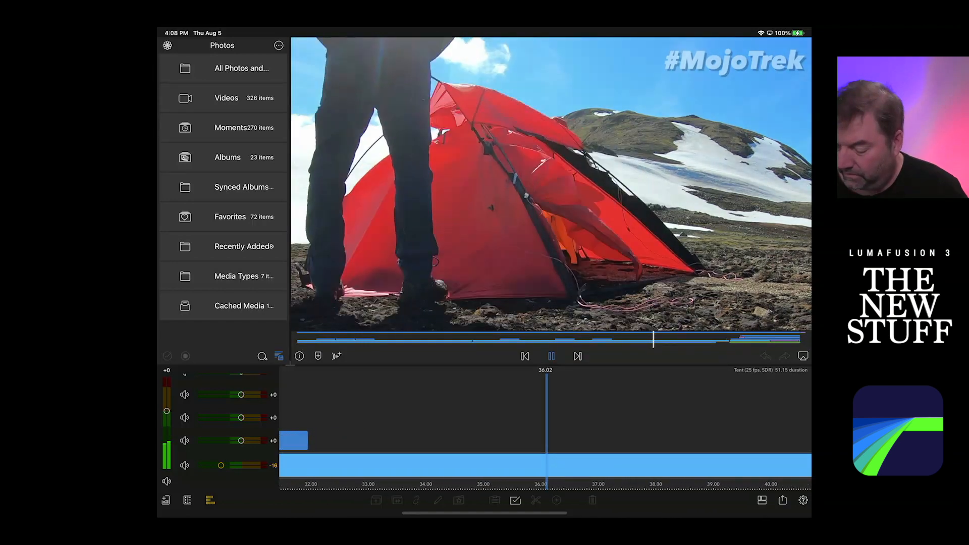
click(550, 356)
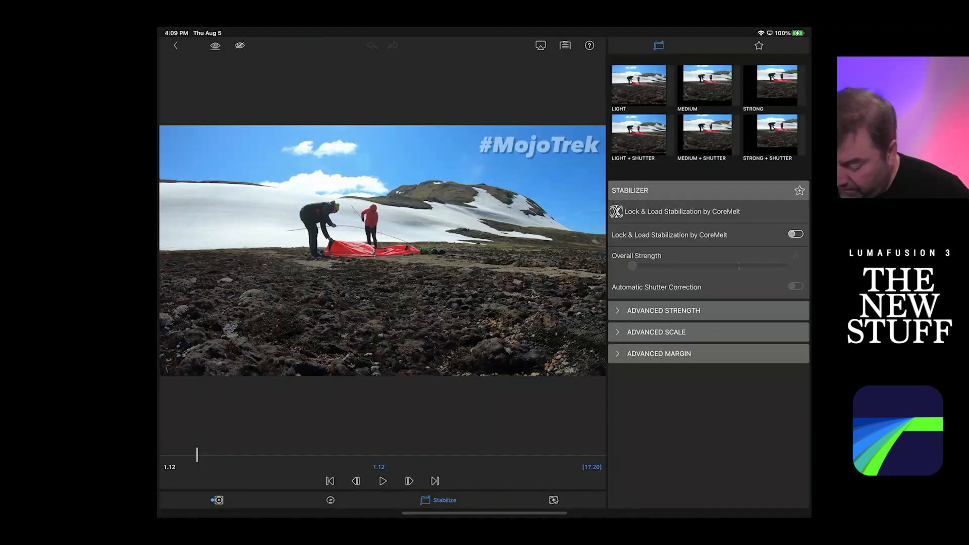
Scrub the tent clip in Frame & Fit to preview its zoom toward 181% scale.
click(218, 500)
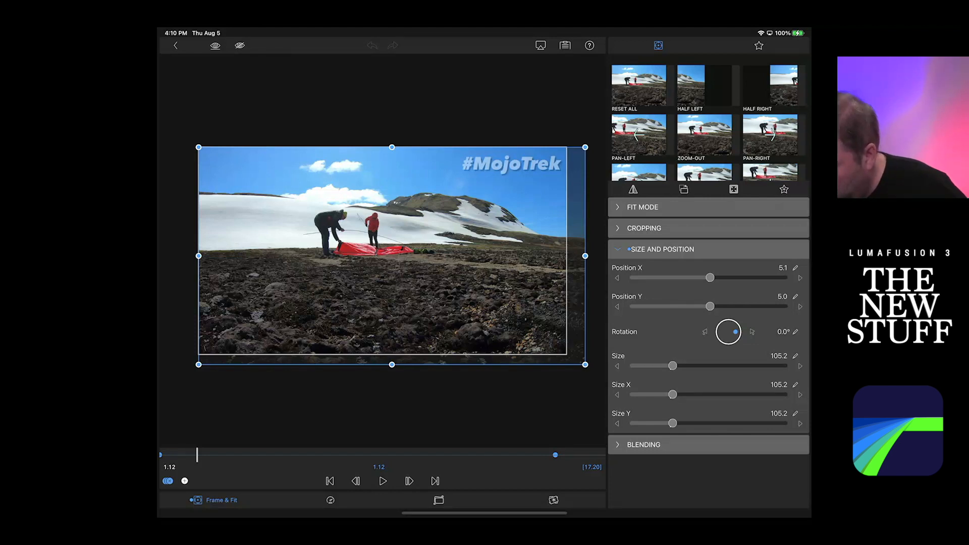
drag(554, 455, 188, 455)
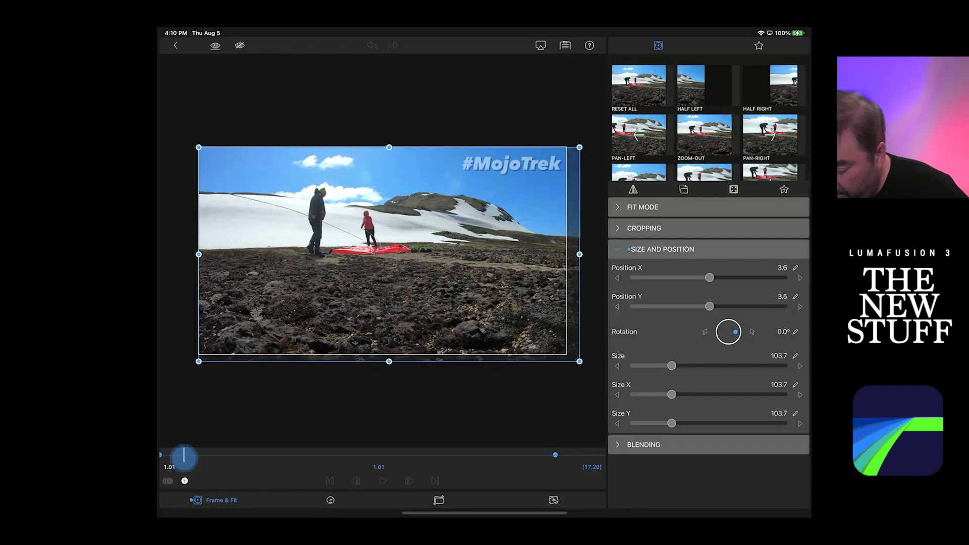
drag(185, 457, 294, 471)
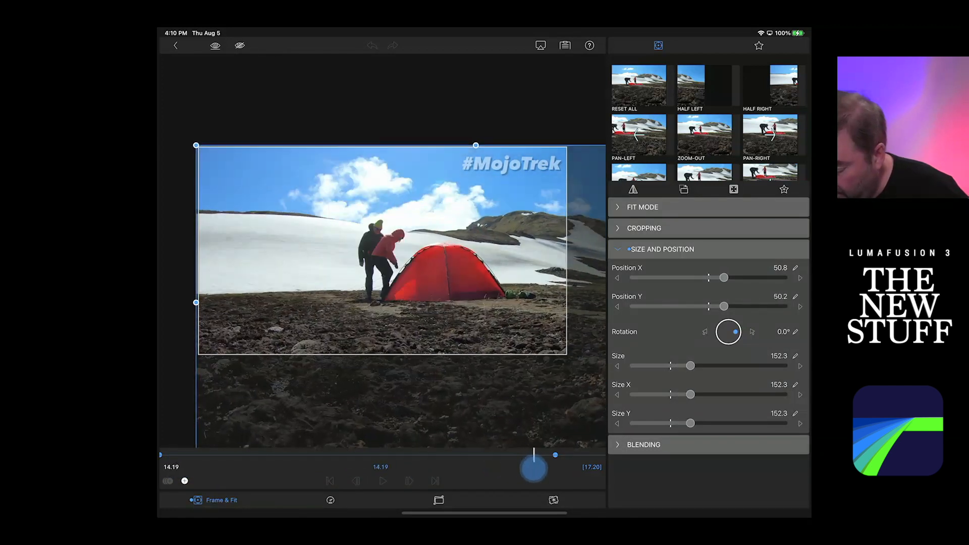
drag(533, 468, 448, 468)
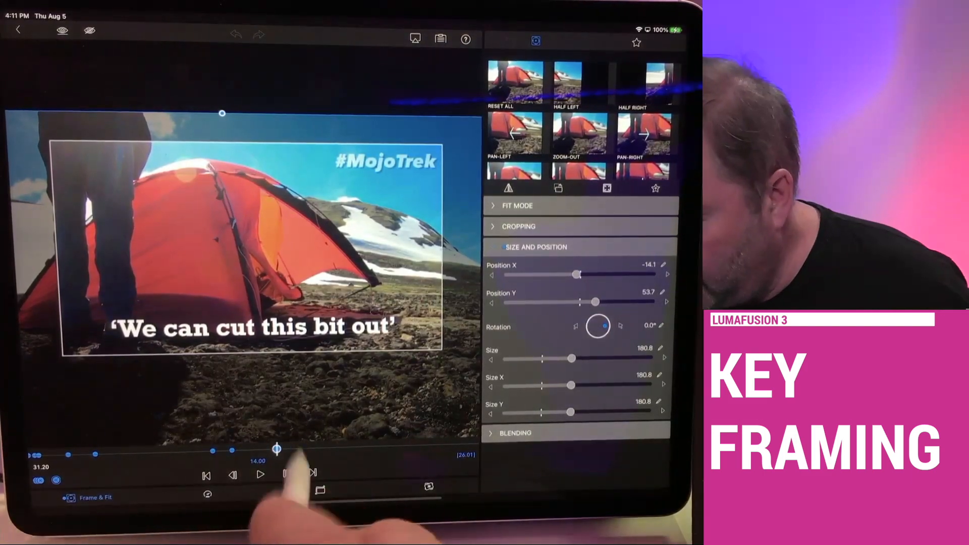
Scrub the captioned clip's keyframes to preview its pan and zoom to about 358%.
drag(277, 449, 249, 449)
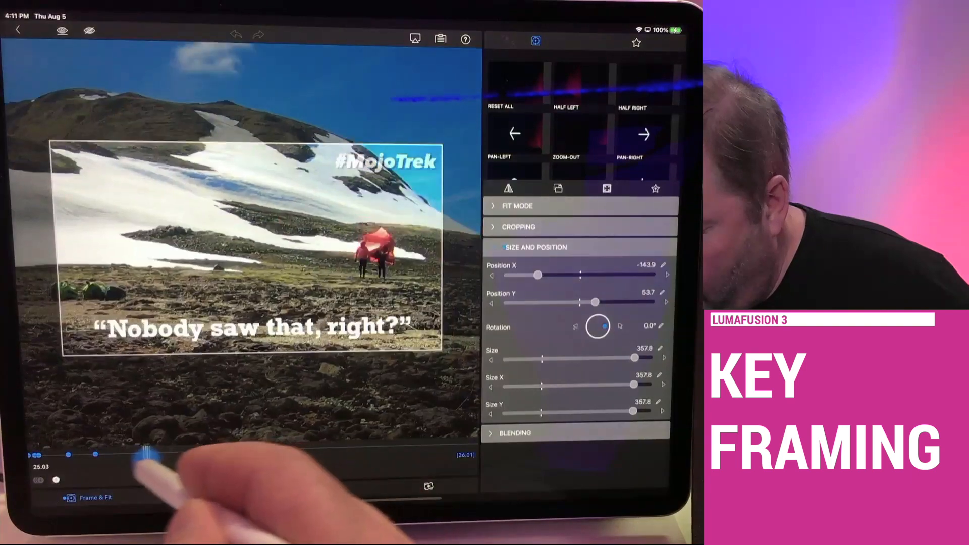
drag(143, 456, 232, 456)
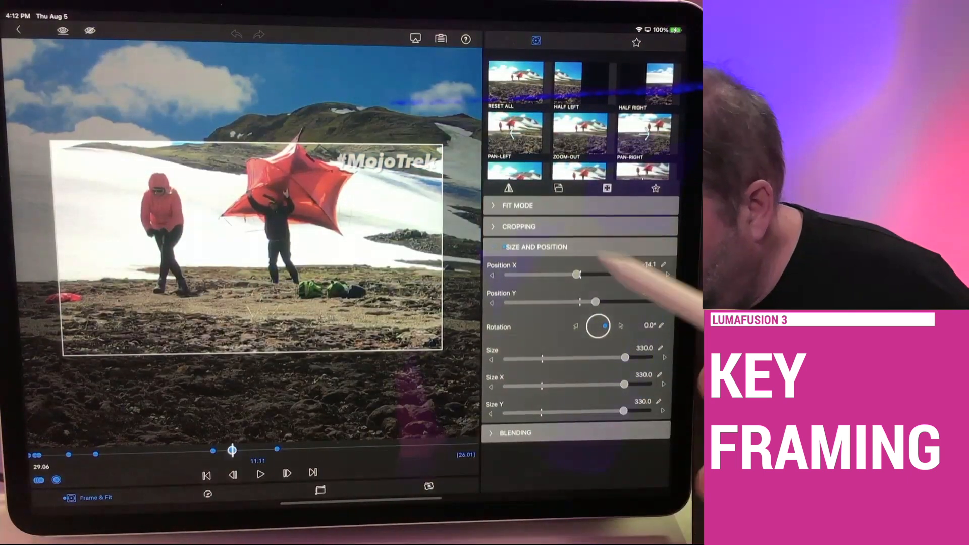
drag(576, 275, 556, 277)
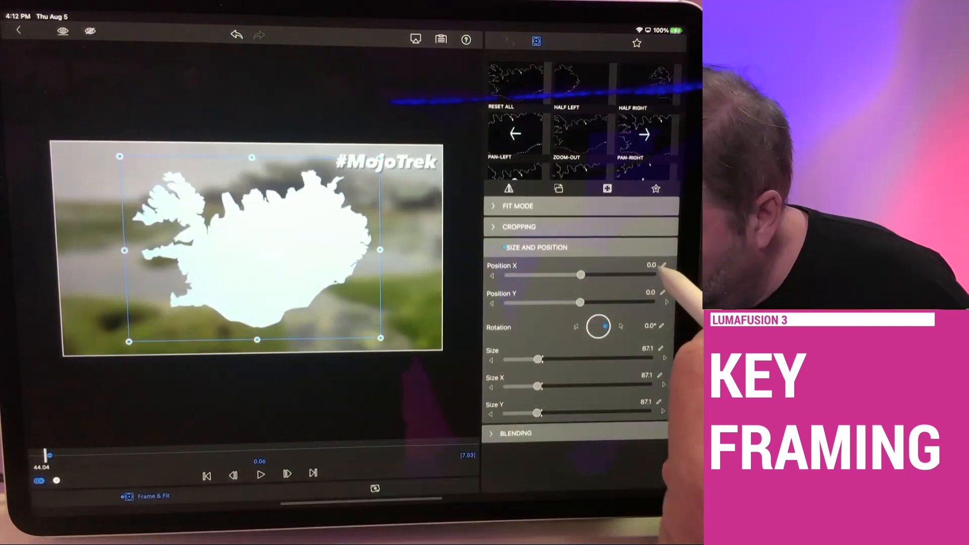
Open the numeric keypad for the Iceland map clip's Position X value.
click(652, 265)
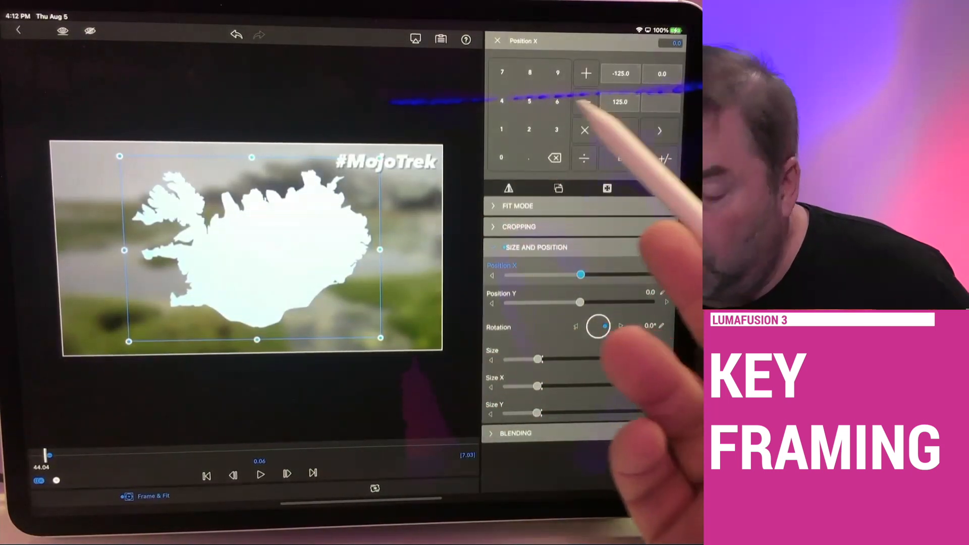